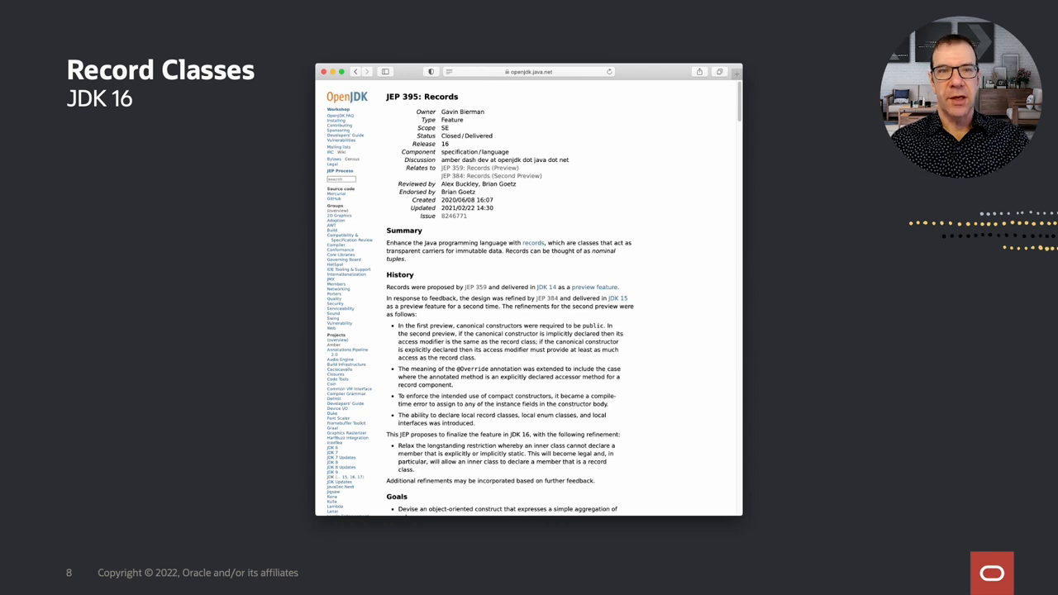
Step: Advance to the Record Classes slide contrasting a verbose Point class with a one-line record
{"action": "key", "text": "right"}
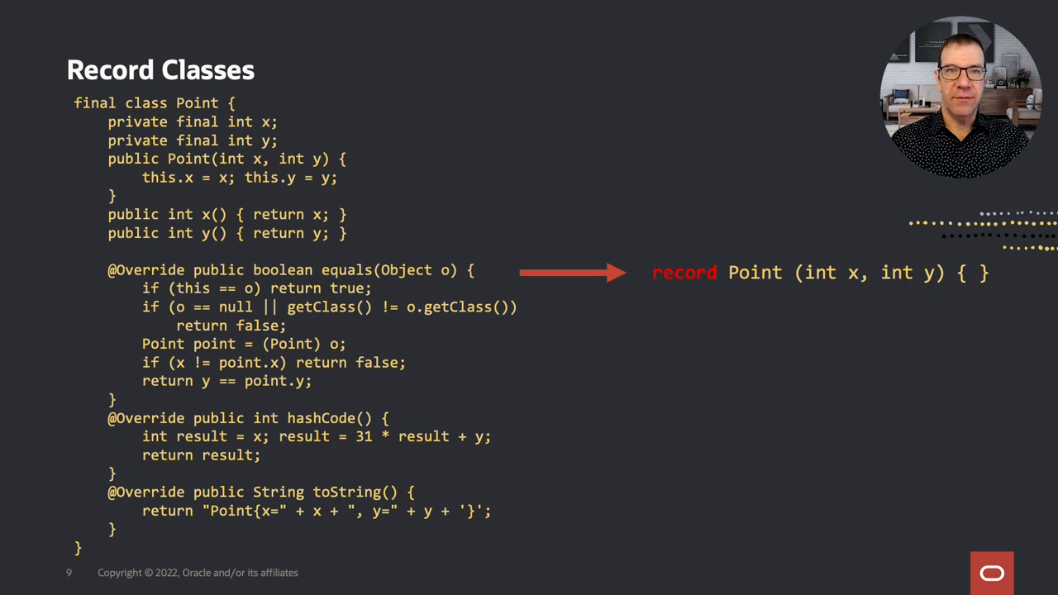
Step: Advance to the slide showing only the one-line record Point declaration
{"action": "key", "text": "Right"}
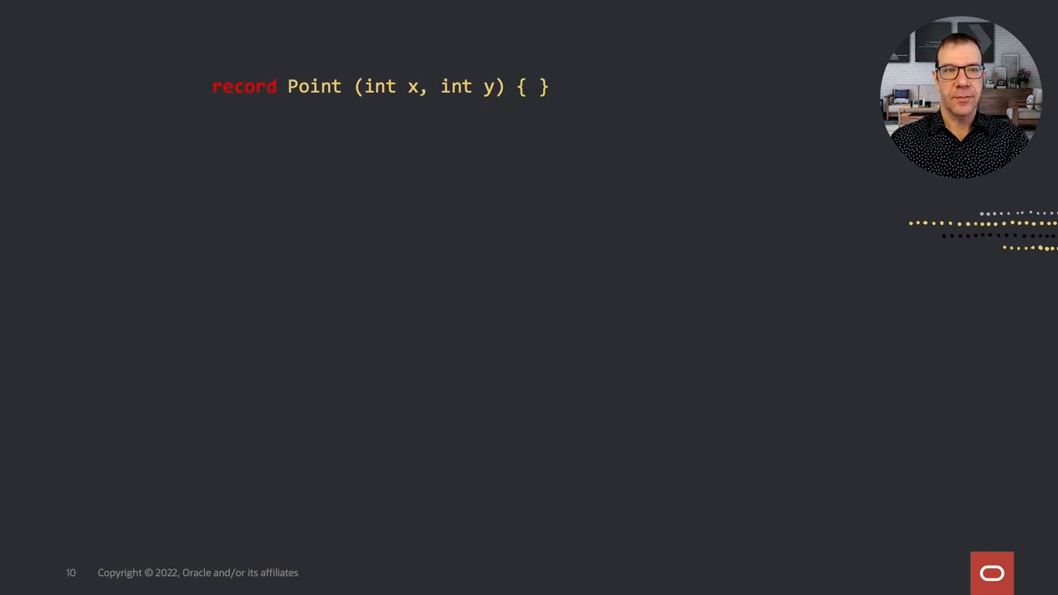
Step: Step through the Point record creation and component access slides to reach Sealed Classes JEP 409
{"action": "key", "text": "Right"}
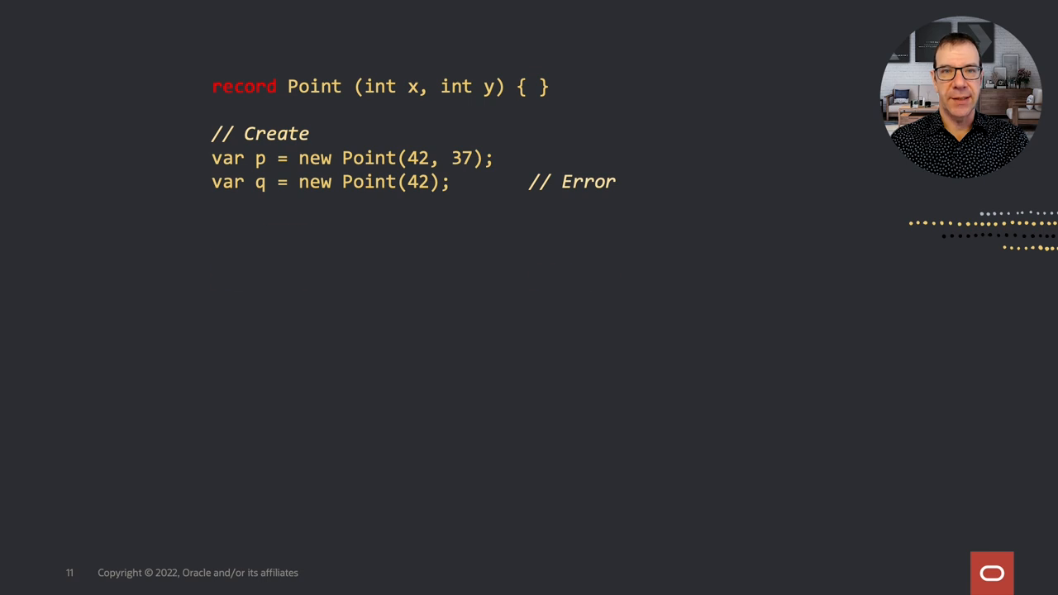
{"action": "key", "text": "right"}
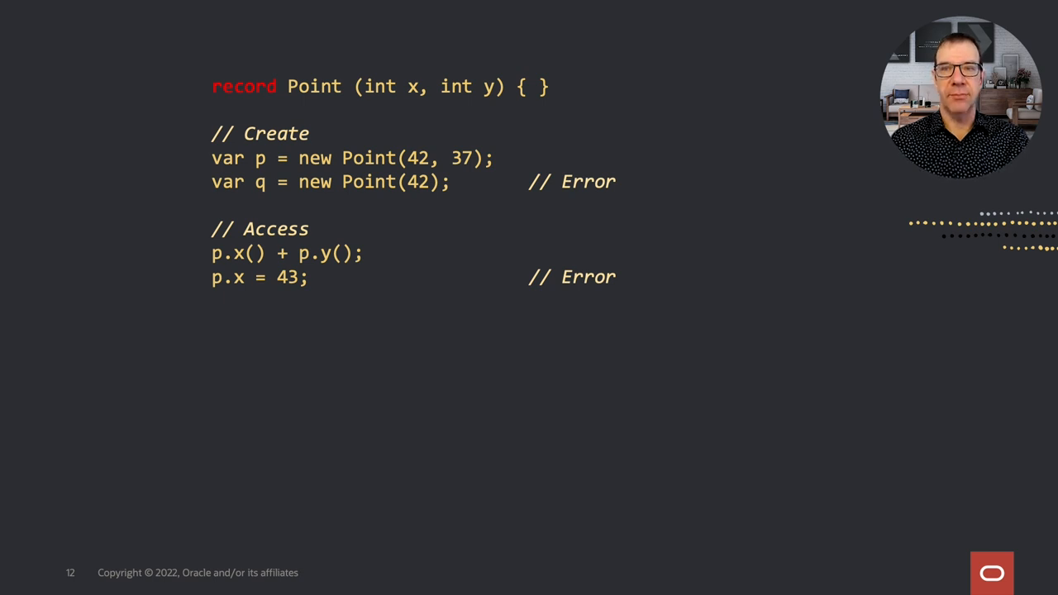
{"action": "key", "text": "Right"}
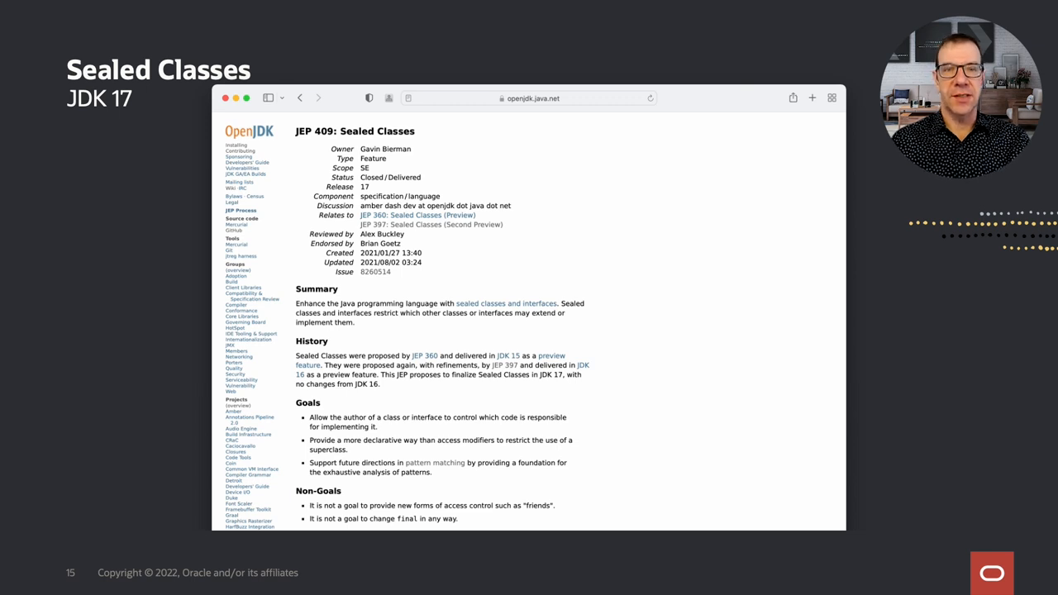
Step: Advance to the Sealed Classes JDK 17 slide with the JEP 409 page
{"action": "key", "text": "right"}
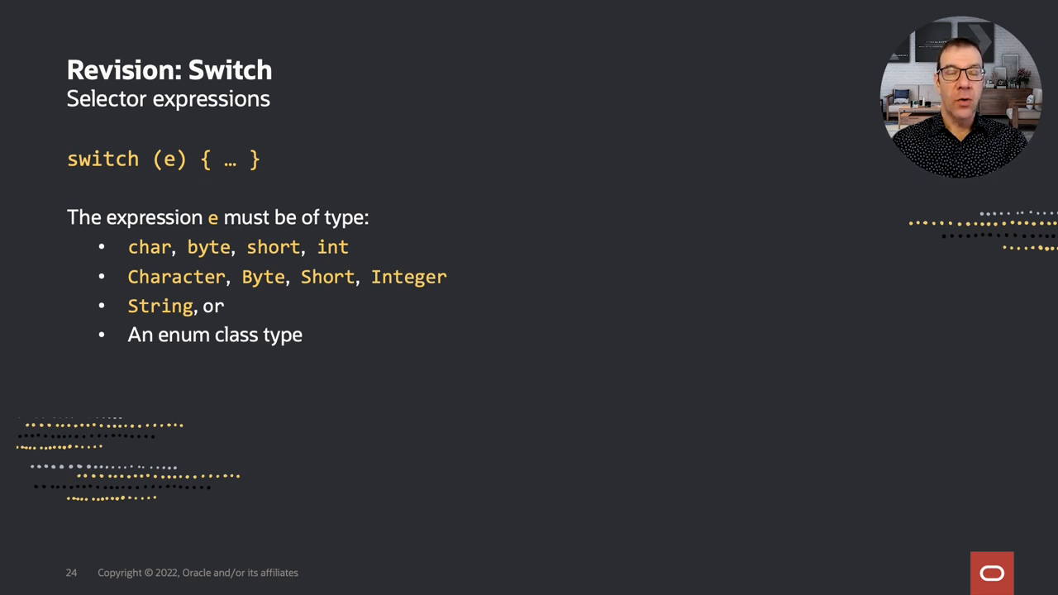
Step: Advance to the Revision: Switch slide listing allowed selector expression types
{"action": "key", "text": "right"}
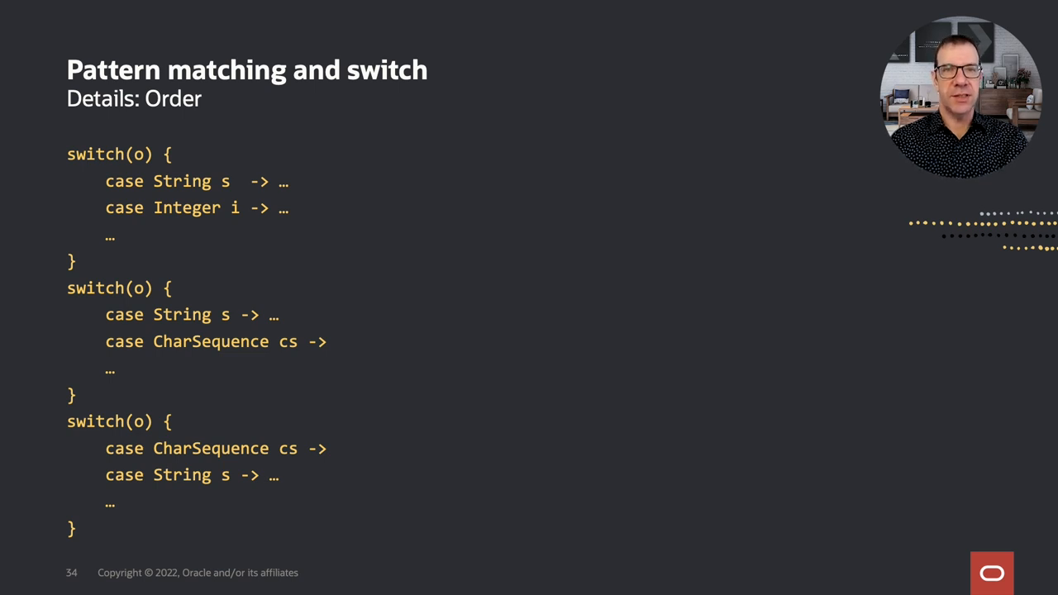
Step: Advance from the case Order slide to Details: Dominance on String versus CharSequence
{"action": "key", "text": "Right"}
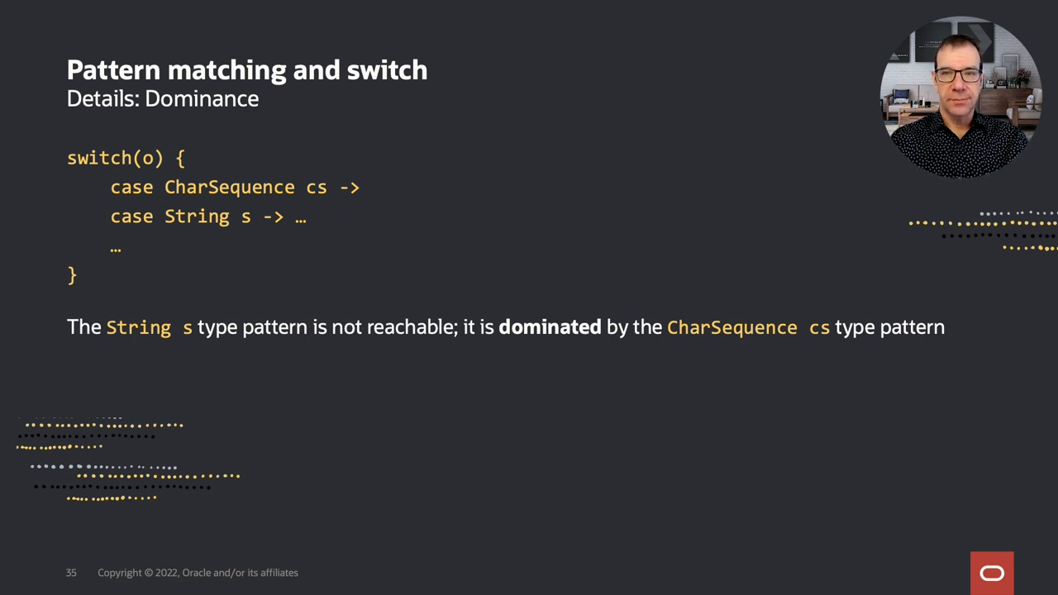
Step: Advance to Details: Mixing of patterns and constants with the "Hello" constant before a String pattern
{"action": "key", "text": "Right"}
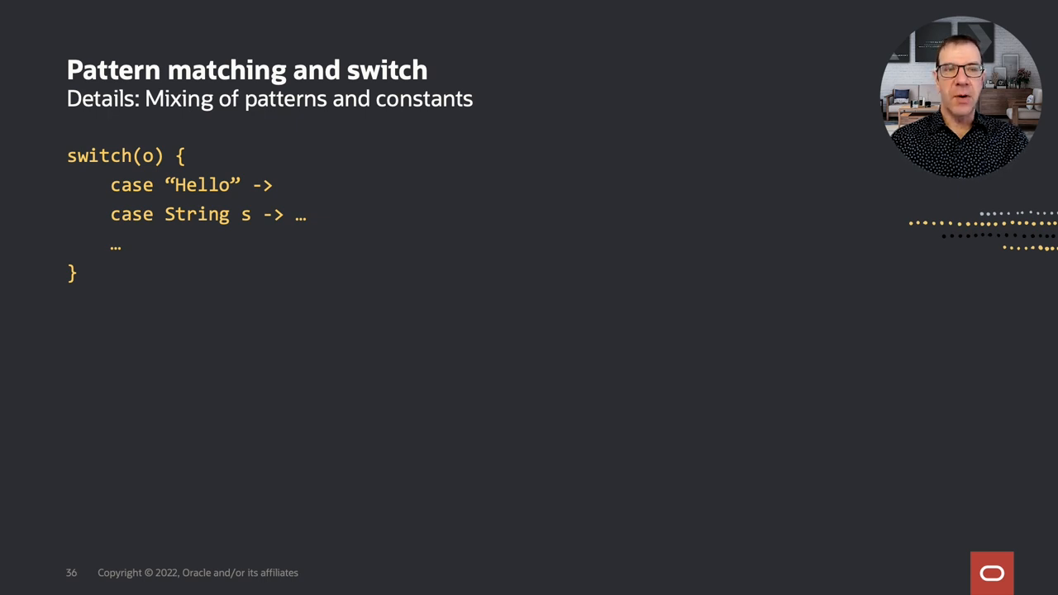
Step: Advance past mixing patterns and constants toward the When clauses aka Guards slide
{"action": "key", "text": "Right"}
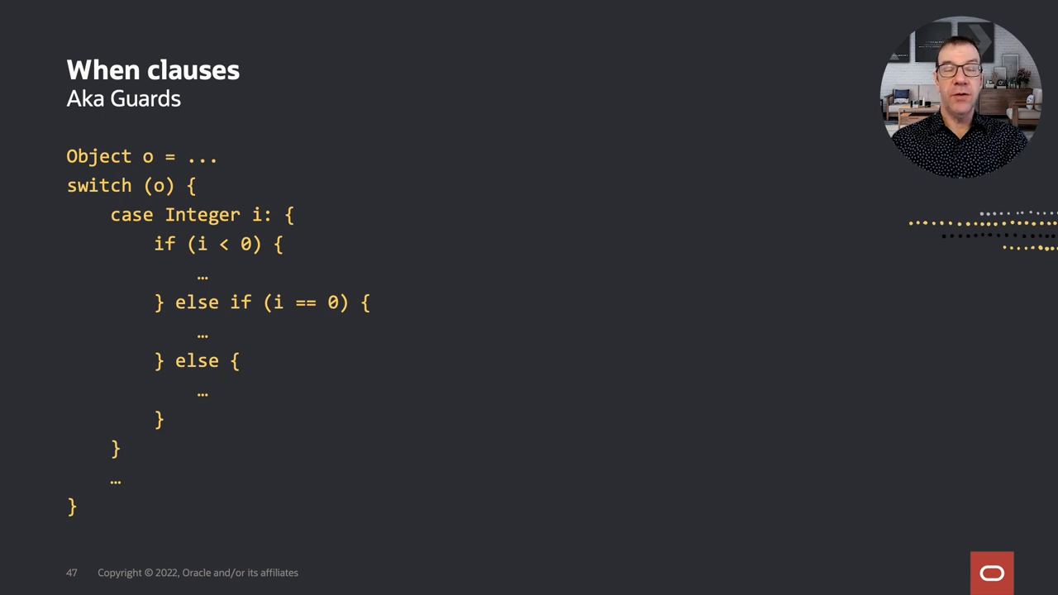
Step: Advance from When clauses toward the JEP 405 Record patterns slide with the Point instanceof example
{"action": "key", "text": "Right"}
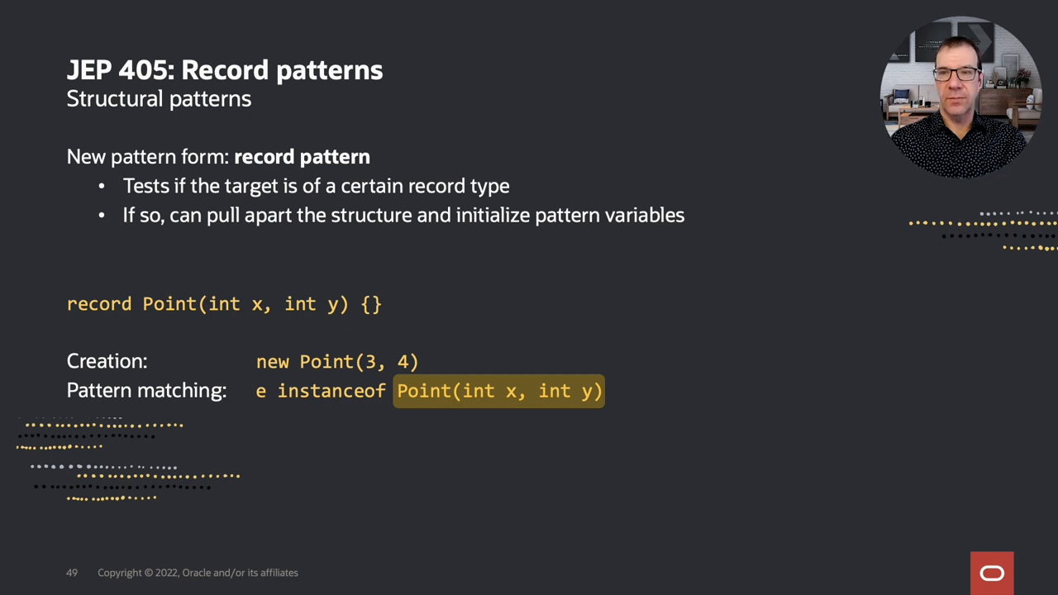
Step: Advance from JEP 405 Record patterns toward the Patterns for any class Person slide
{"action": "key", "text": "Right"}
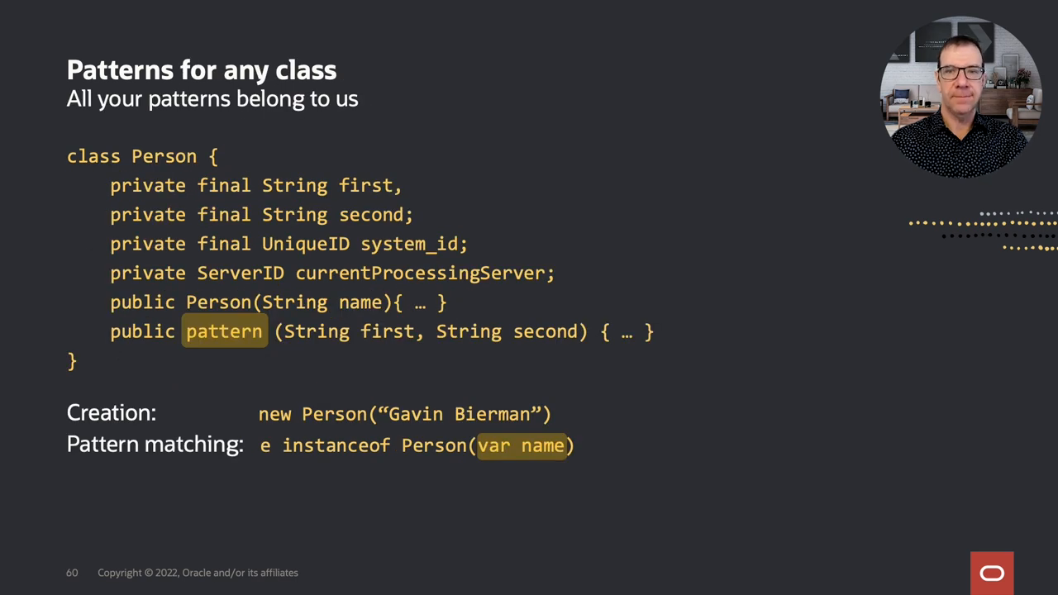